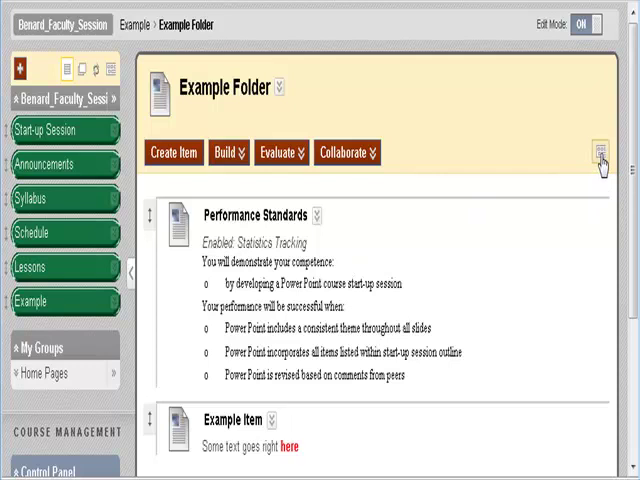
pyautogui.click(600, 152)
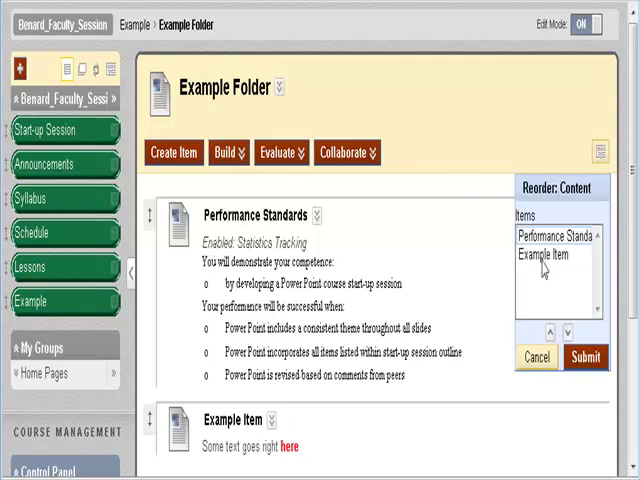
pyautogui.click(556, 254)
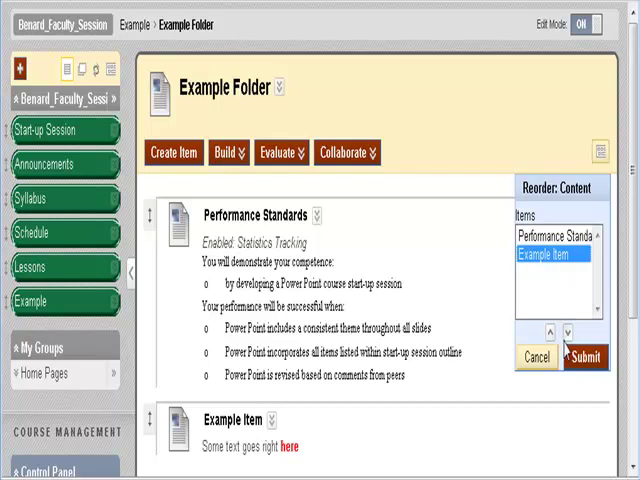
pyautogui.click(548, 332)
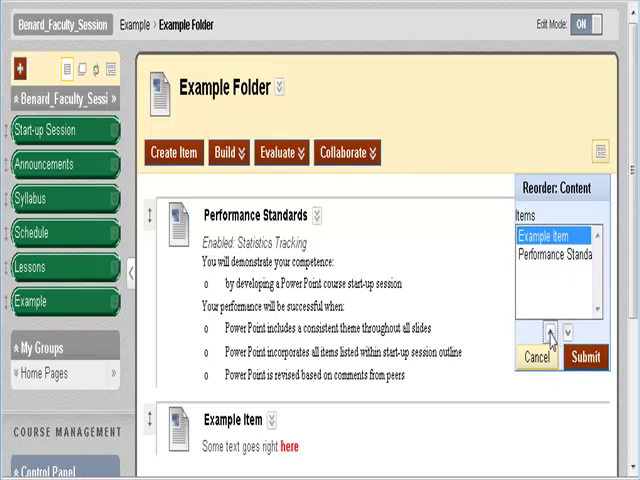
pyautogui.click(564, 330)
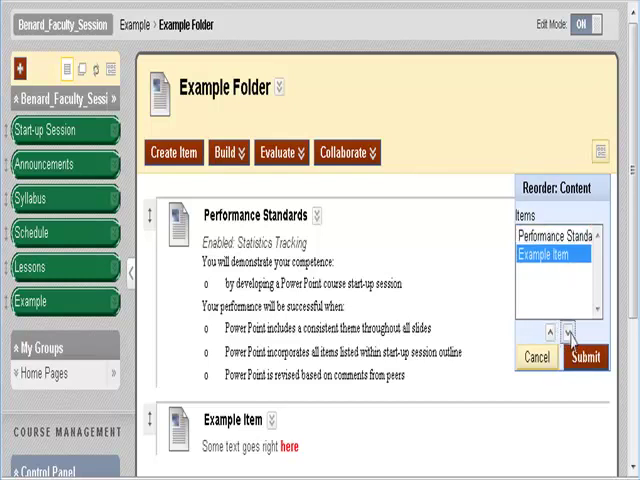
pyautogui.click(536, 356)
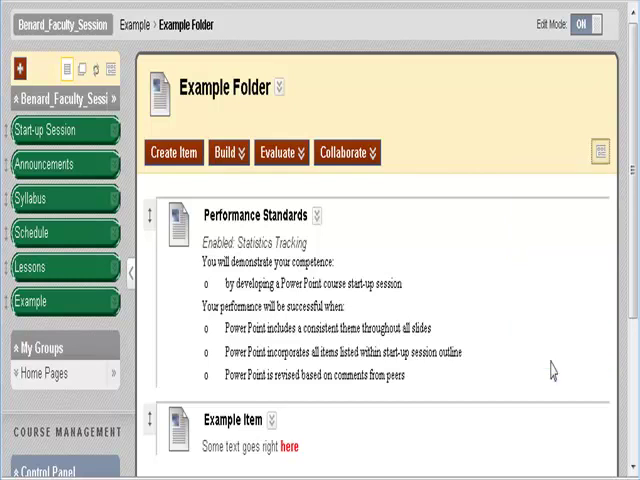
pyautogui.moveTo(18, 324)
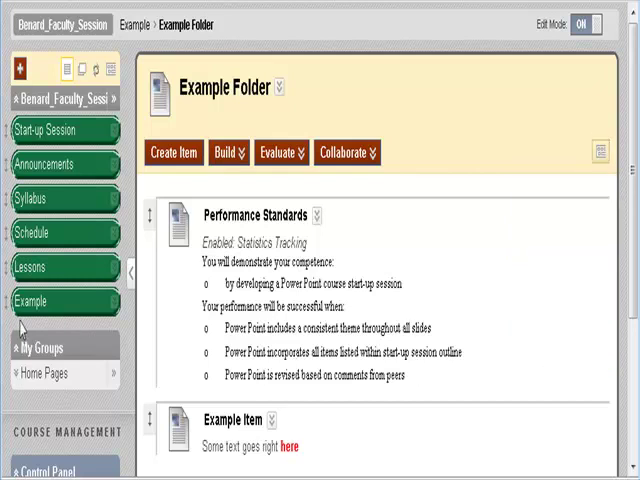
pyautogui.moveTo(10, 156)
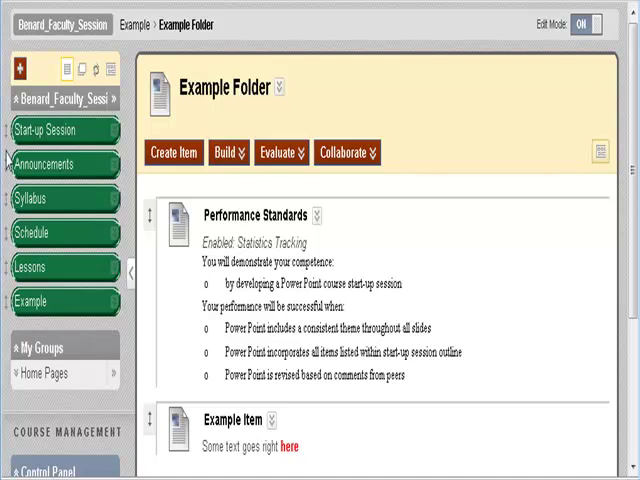